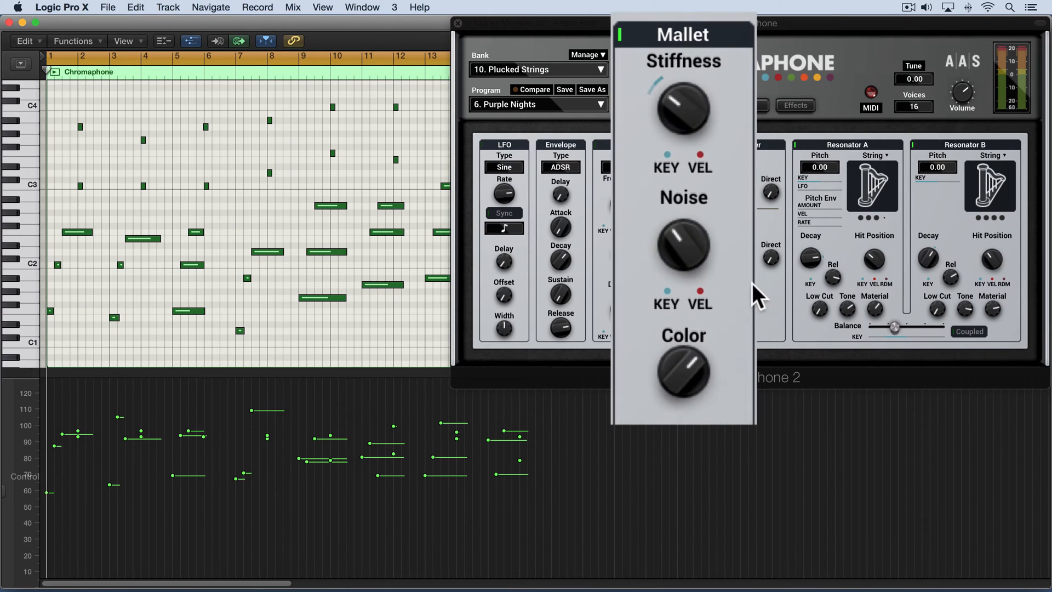
pyautogui.moveTo(749, 117)
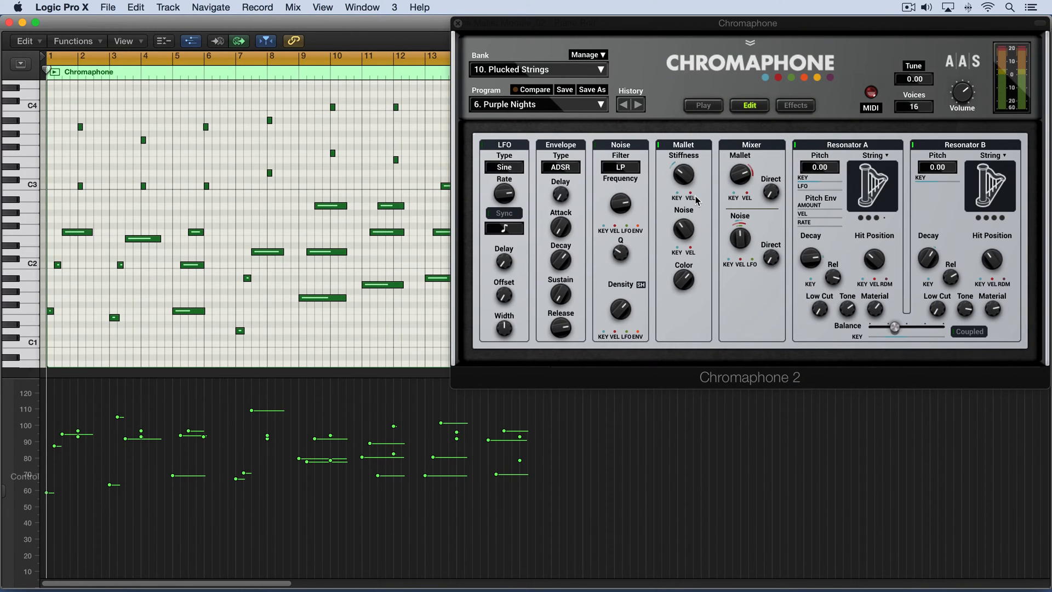
pyautogui.moveTo(681, 177)
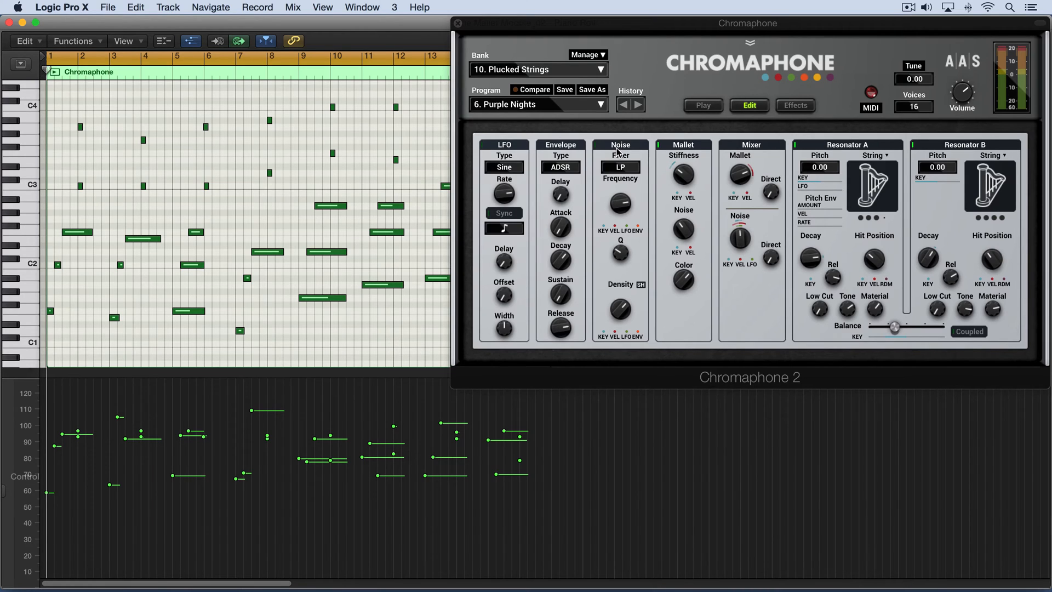
pyautogui.moveTo(679, 173)
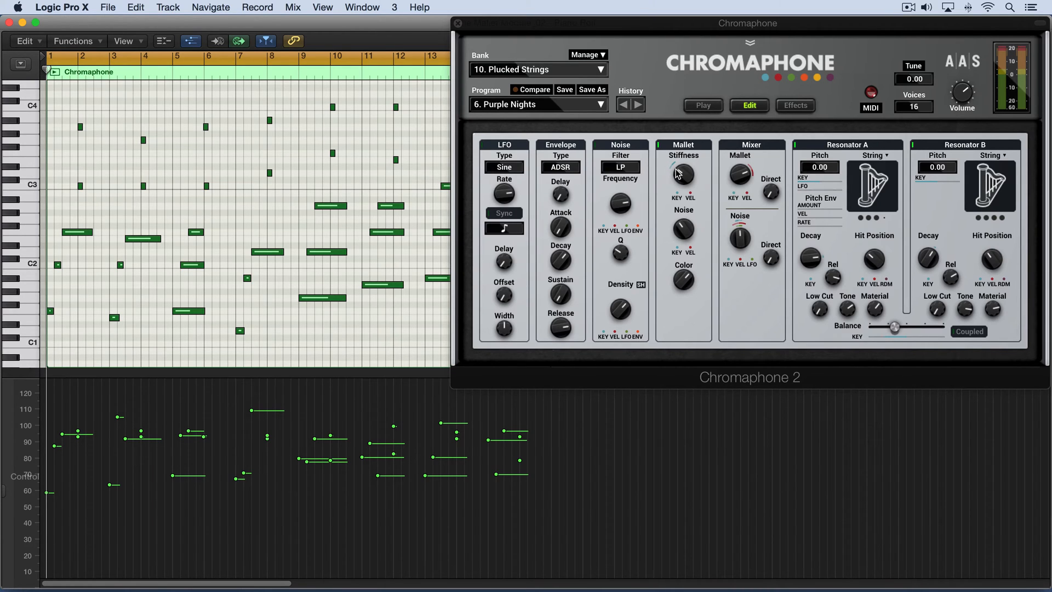
pyautogui.moveTo(706, 167)
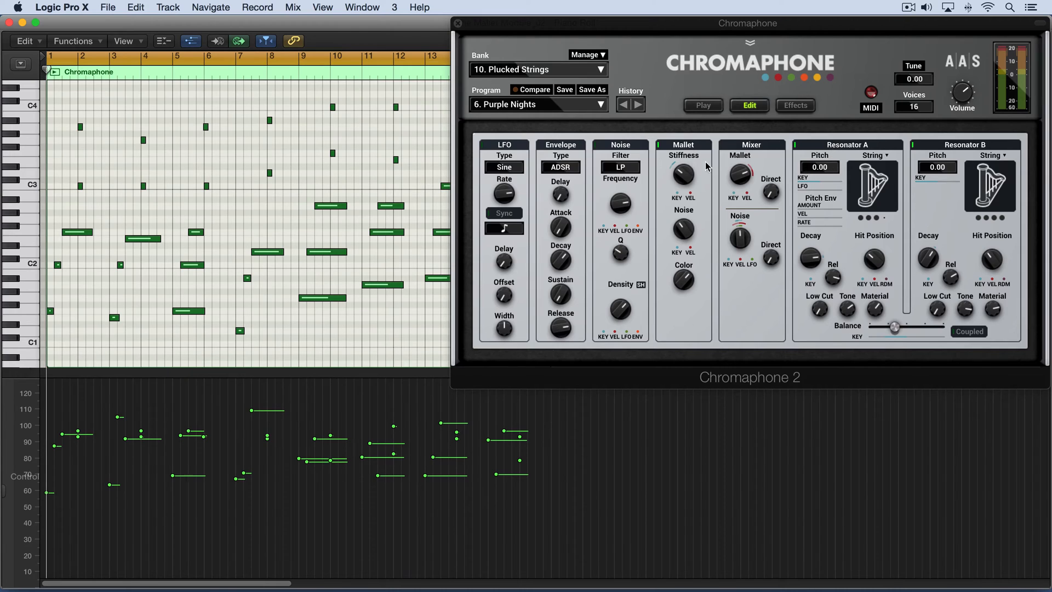
pyautogui.moveTo(683, 178)
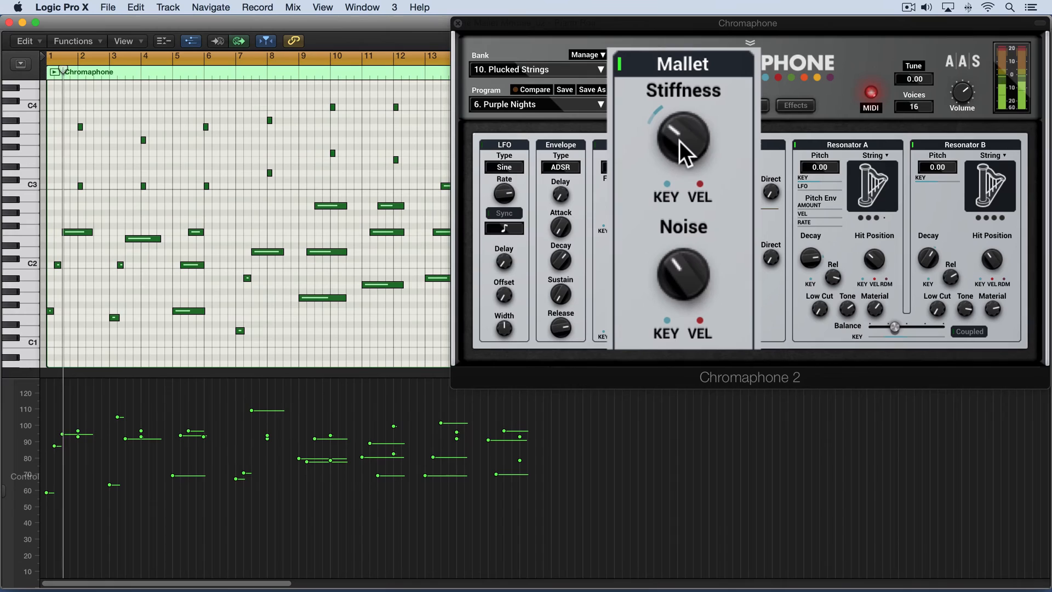
# Adjust the Mallet Stiffness knob up and down by ear during playback.
pyautogui.moveTo(683, 141); pyautogui.dragTo(688, 118)
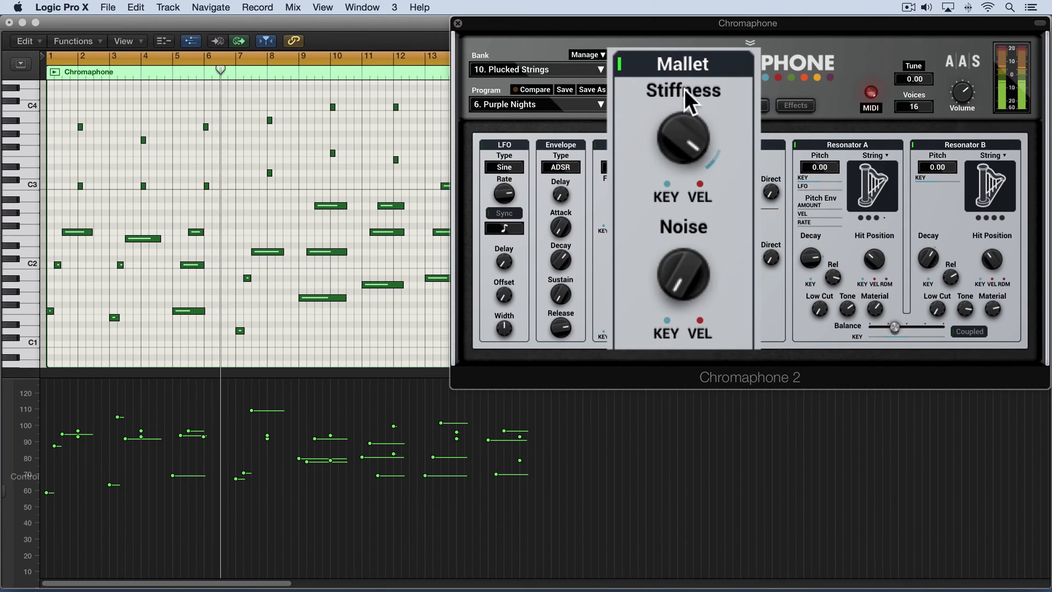
pyautogui.moveTo(684, 108); pyautogui.dragTo(691, 133)
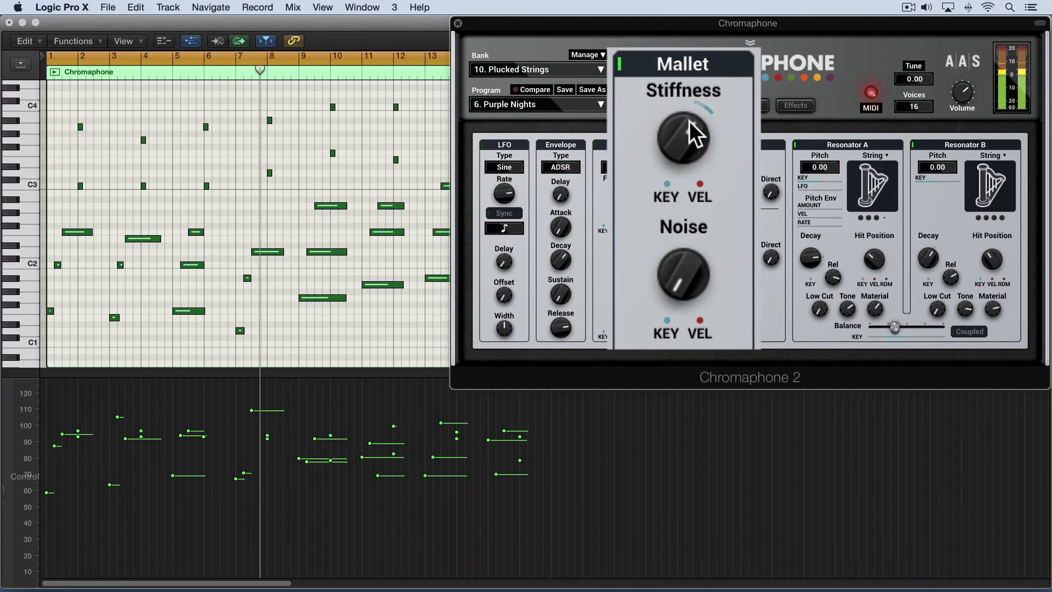
pyautogui.moveTo(683, 138); pyautogui.dragTo(682, 155)
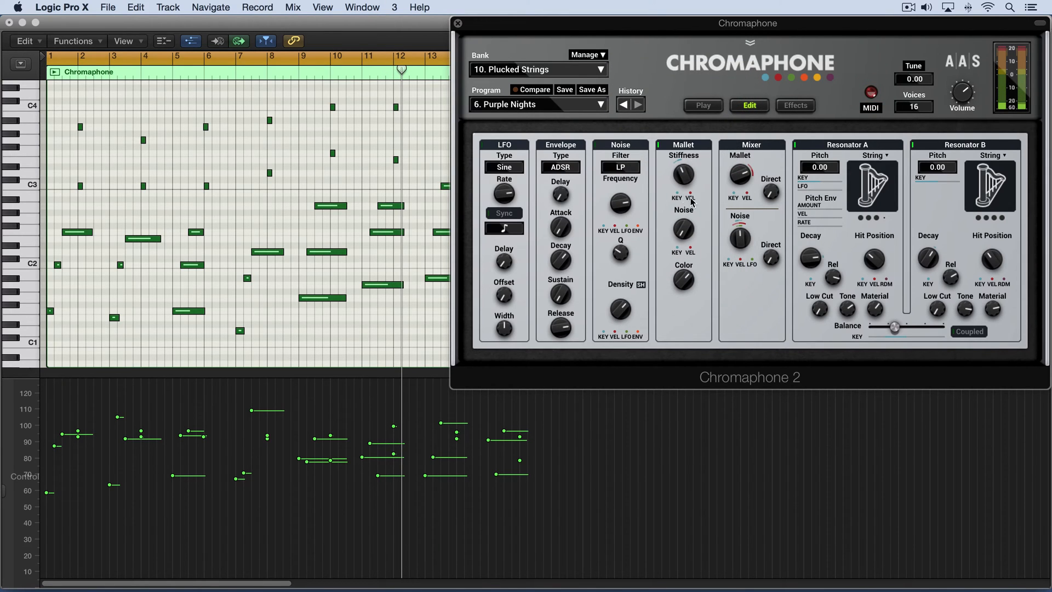
pyautogui.moveTo(677, 198)
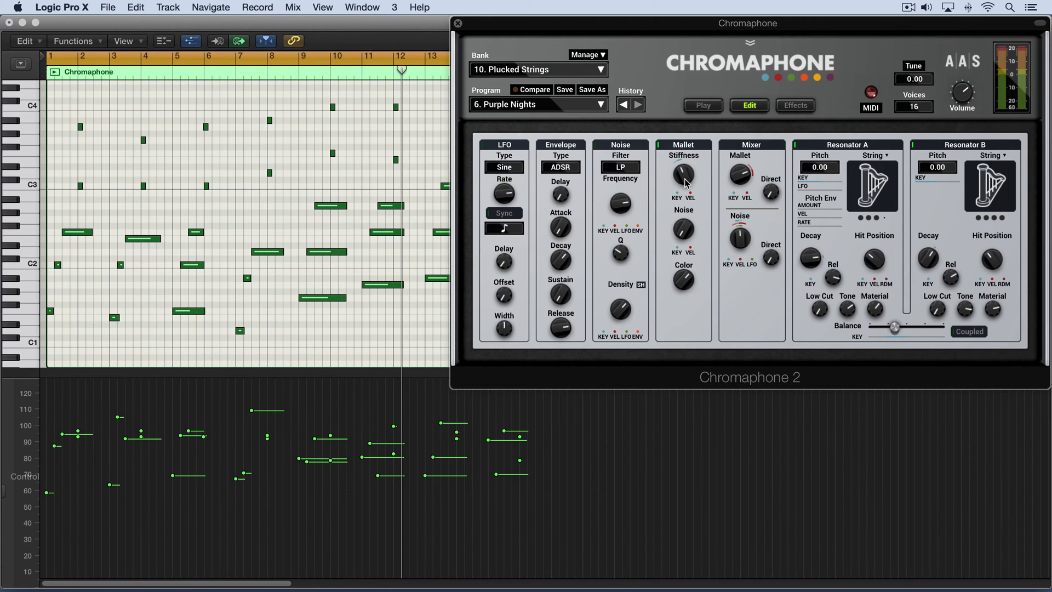
pyautogui.moveTo(141, 161)
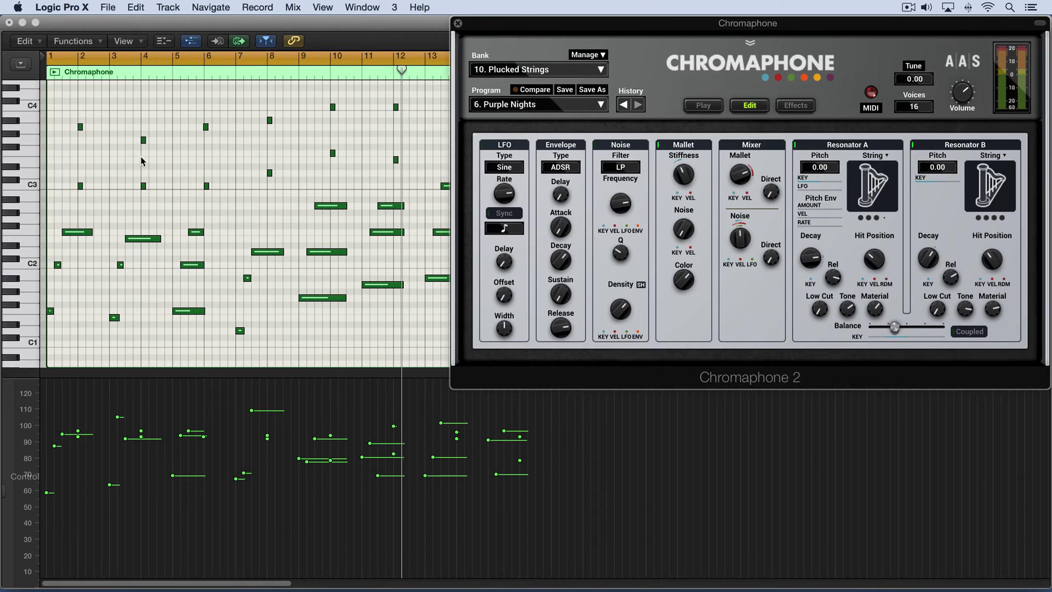
pyautogui.moveTo(108, 402)
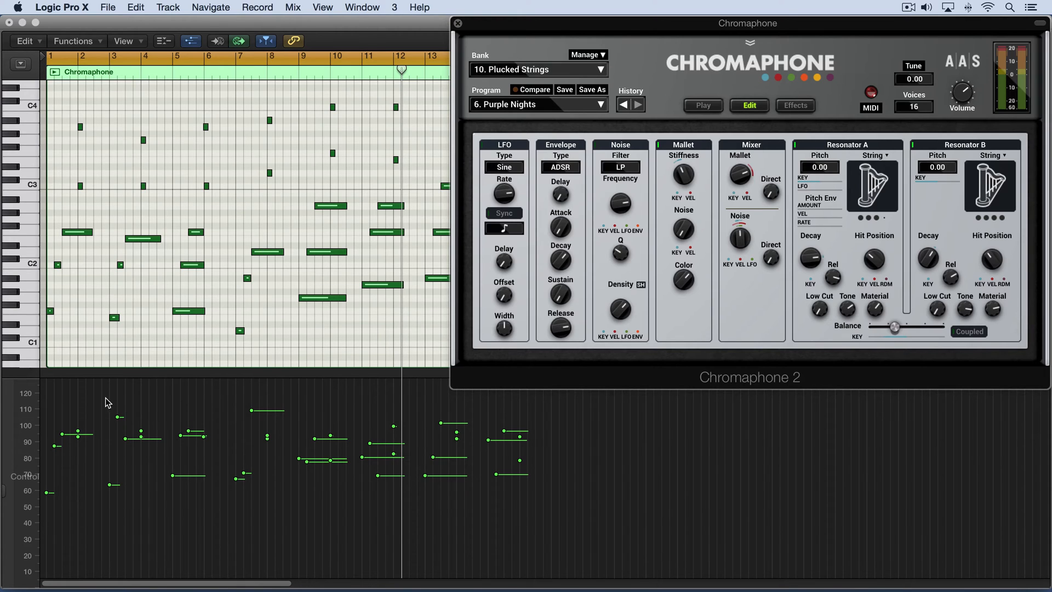
pyautogui.moveTo(405, 423)
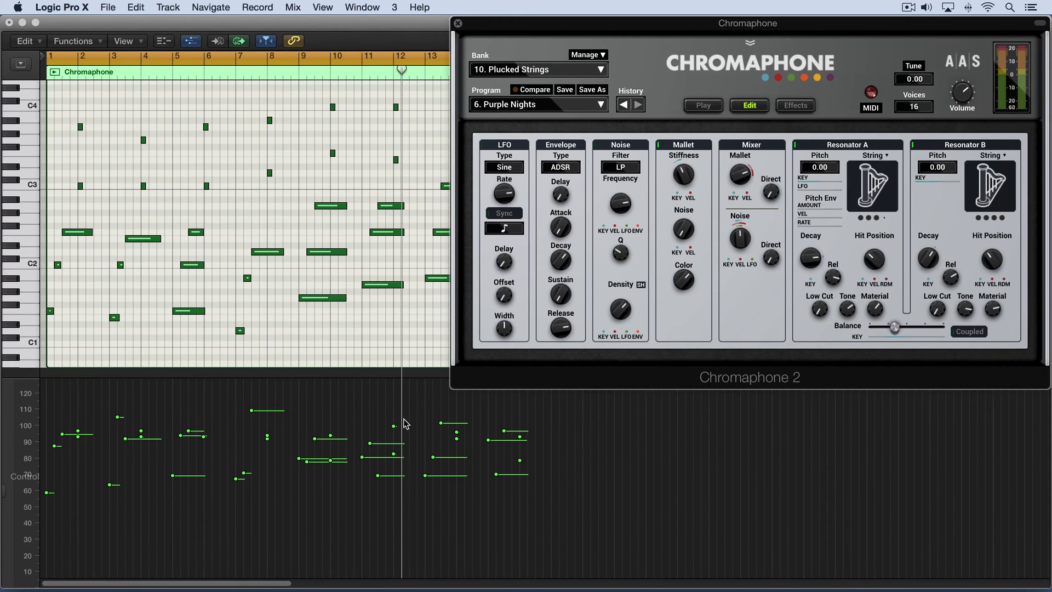
pyautogui.moveTo(420, 386)
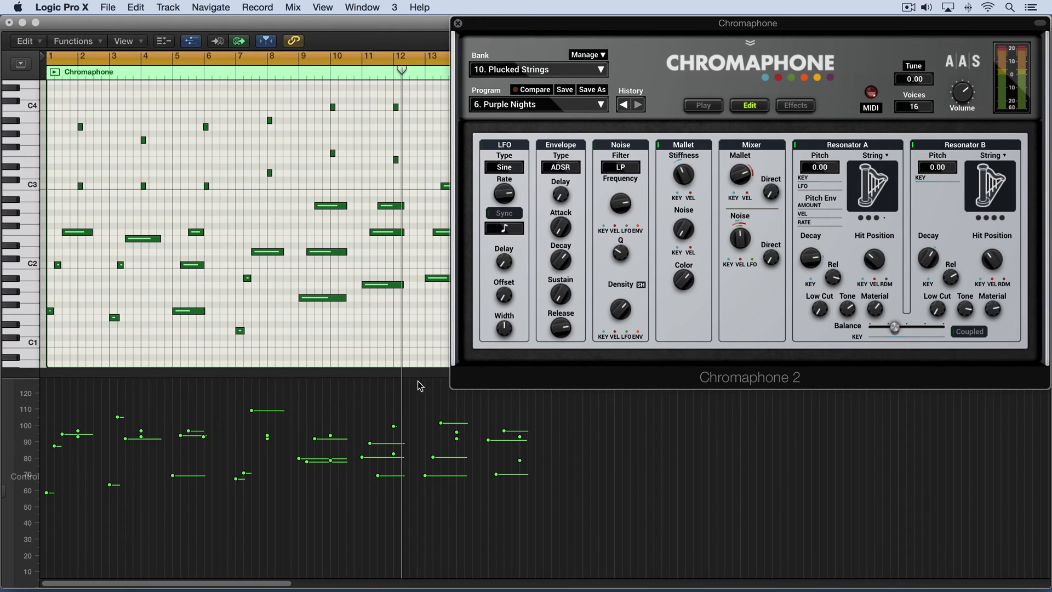
pyautogui.moveTo(607, 224)
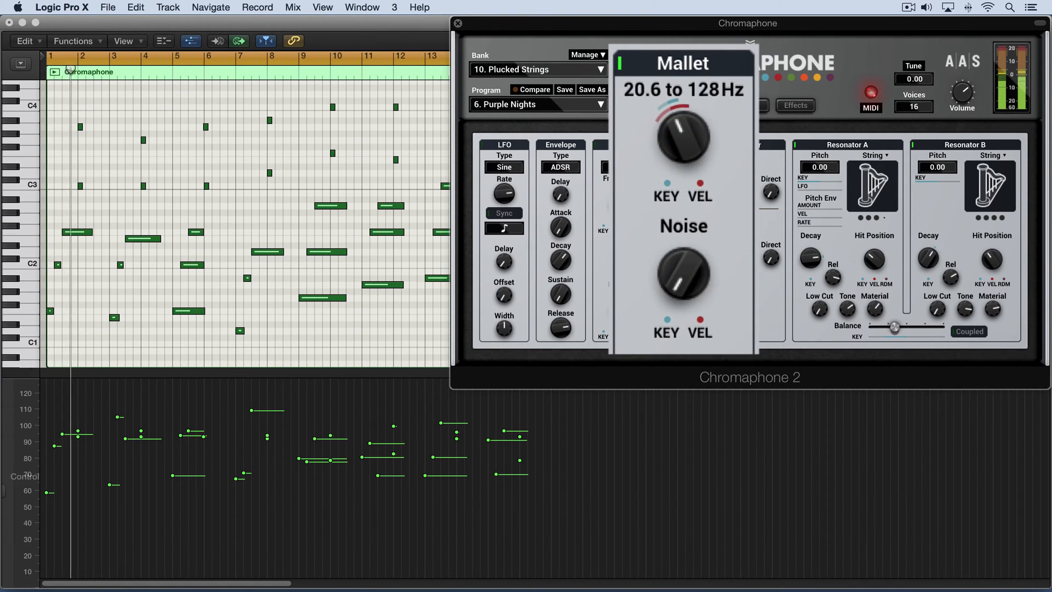
# Raise the VEL and KEY modulation amounts under Mallet Stiffness to widen its range.
pyautogui.moveTo(683, 134); pyautogui.dragTo(683, 108)
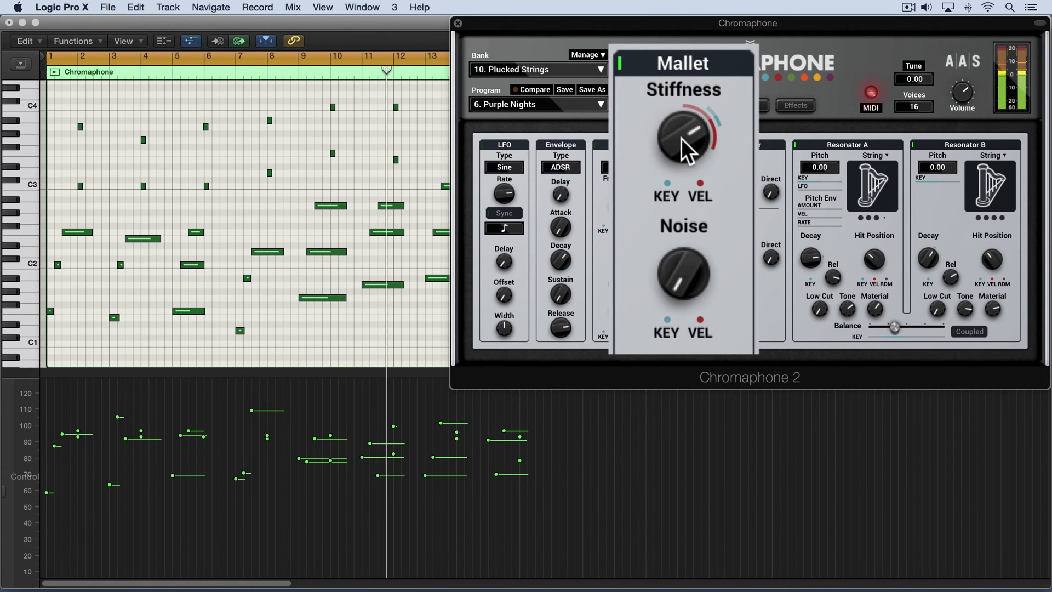
pyautogui.moveTo(683, 138); pyautogui.dragTo(683, 120)
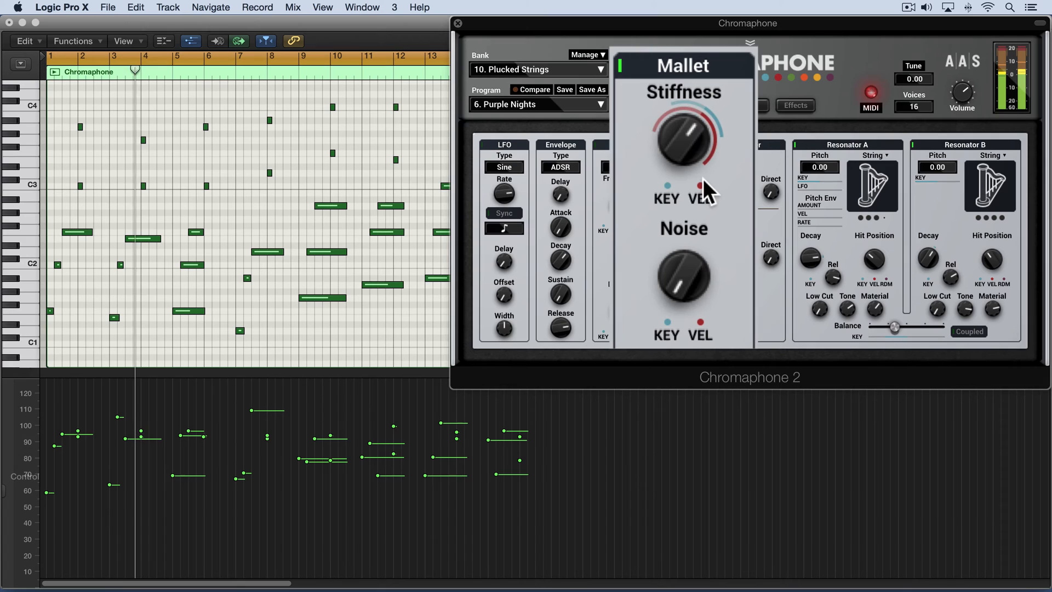
pyautogui.moveTo(682, 138); pyautogui.dragTo(683, 121)
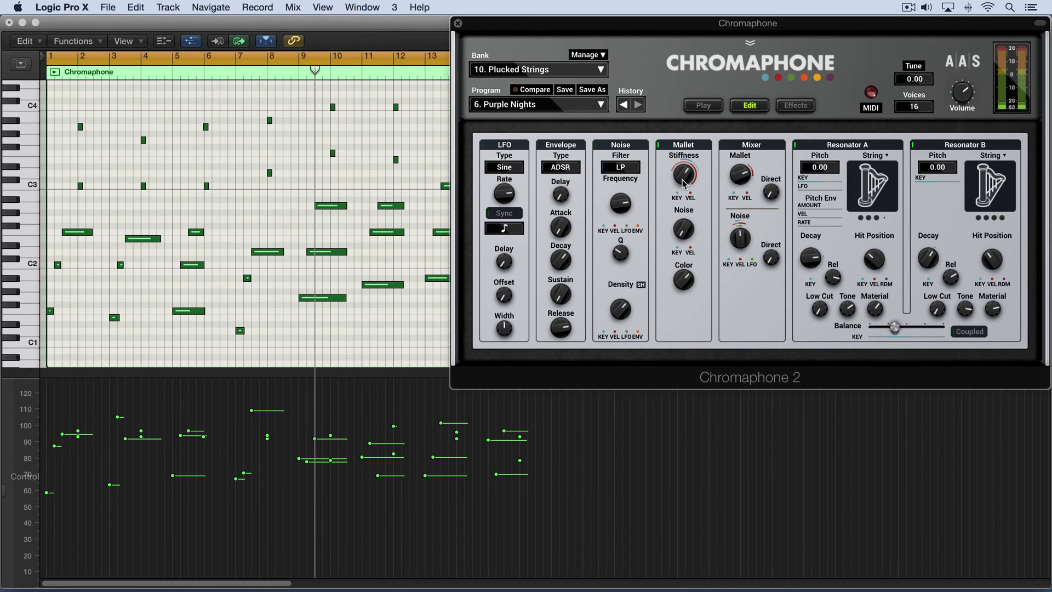
pyautogui.moveTo(749, 192)
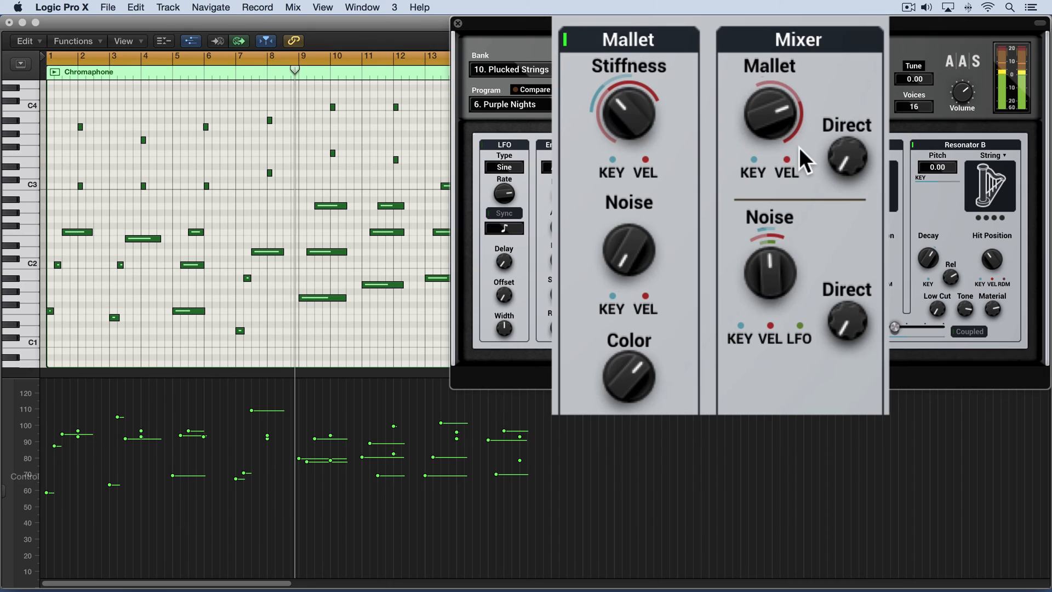
# Set the mixer Mallet level and its VEL amount, then Mallet Stiffness to about 256 Hz.
pyautogui.moveTo(771, 114); pyautogui.dragTo(799, 144)
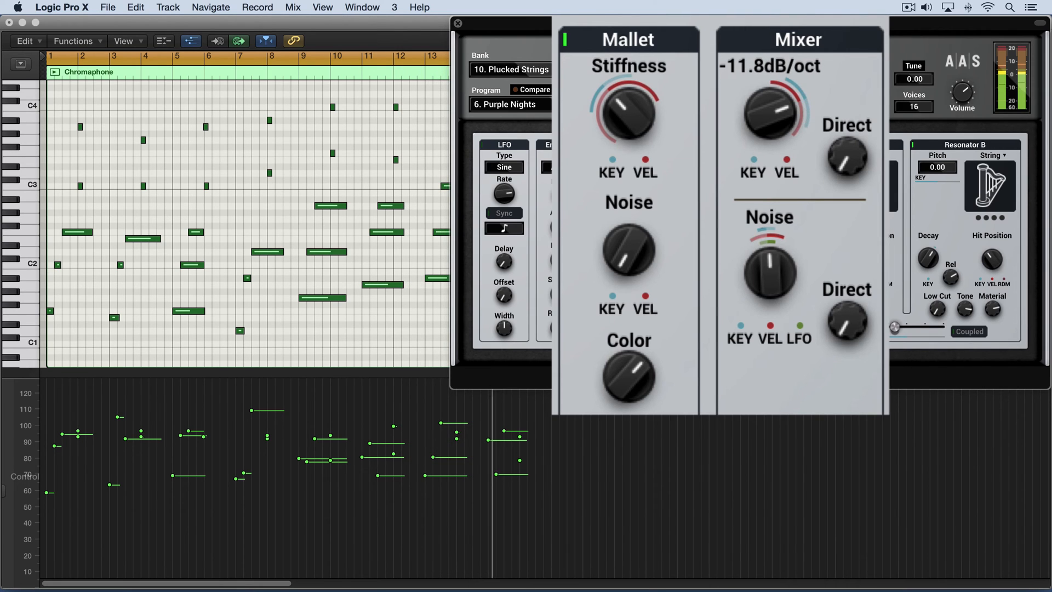
pyautogui.moveTo(770, 111); pyautogui.dragTo(775, 101)
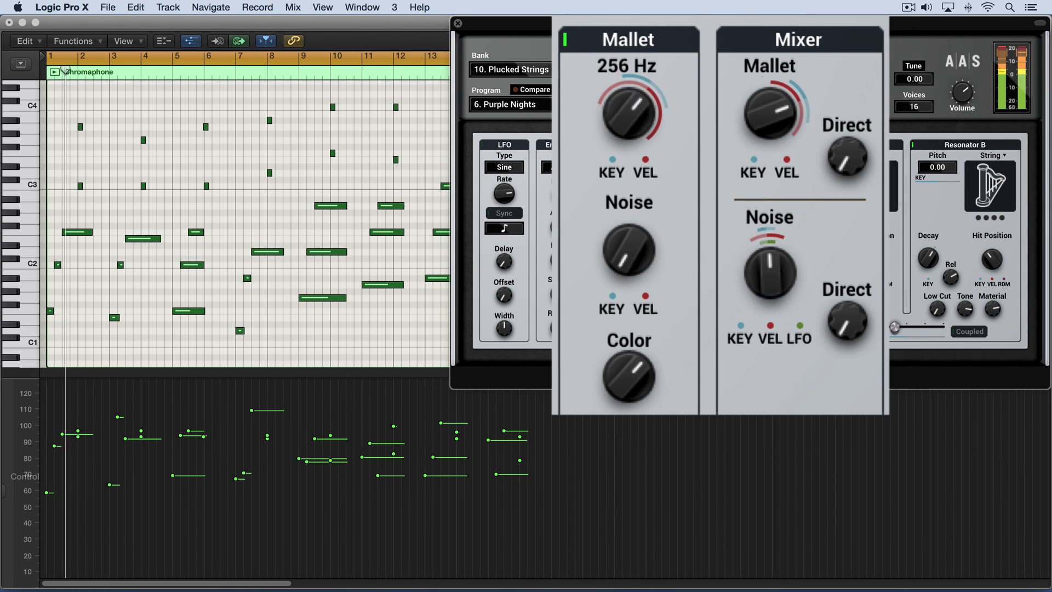
pyautogui.moveTo(629, 111); pyautogui.dragTo(637, 94)
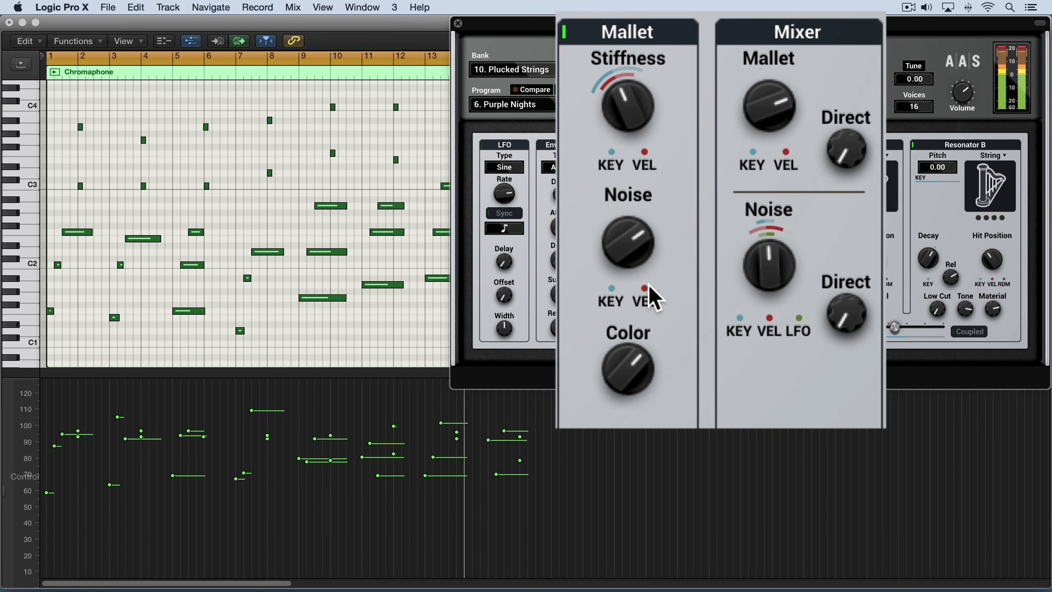
# Raise the VEL modulation amount under Mallet Noise so noise follows velocity.
pyautogui.moveTo(627, 243); pyautogui.dragTo(627, 228)
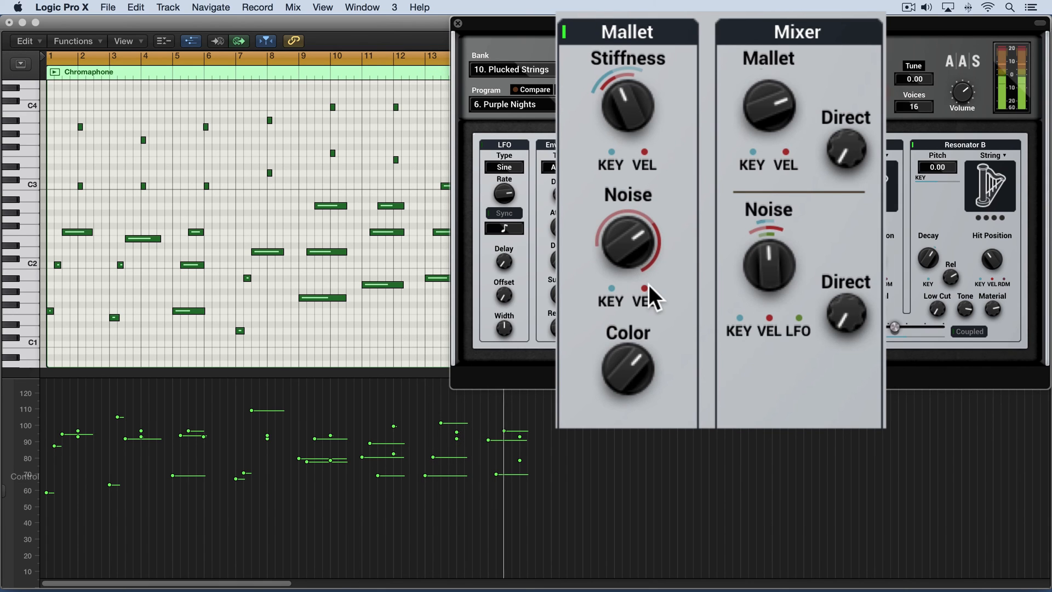